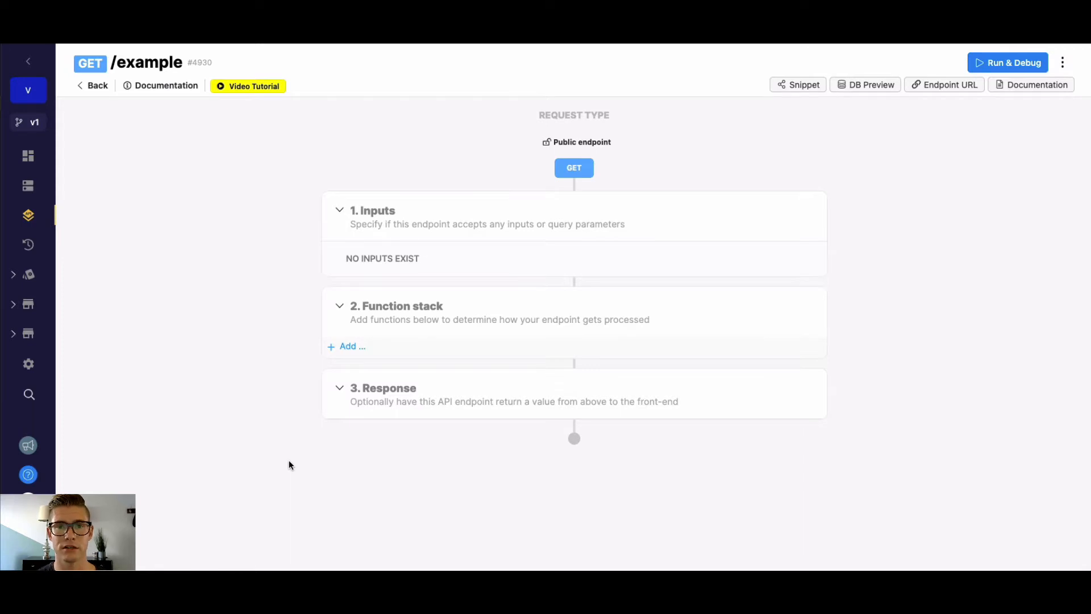
- Add a Has Record database request to the function stack to reach its table list
click(352, 346)
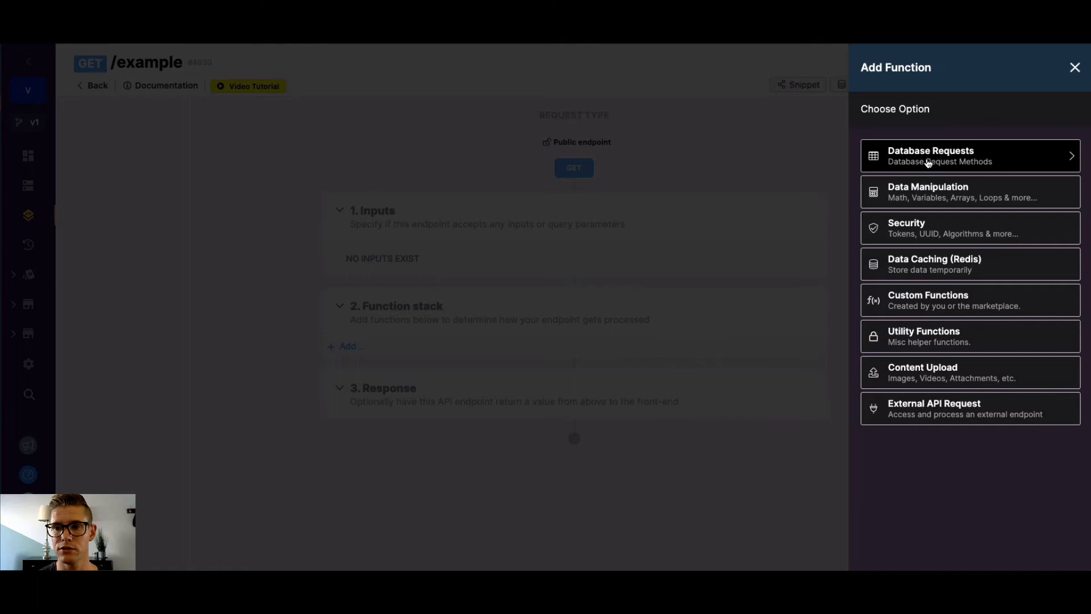
click(968, 155)
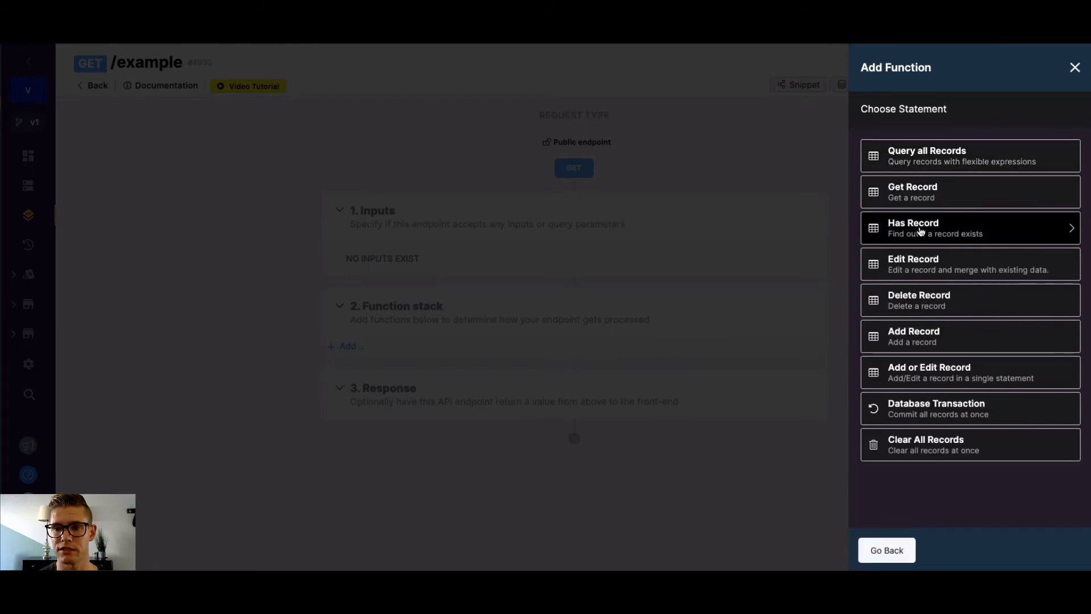
mouse_move(955, 243)
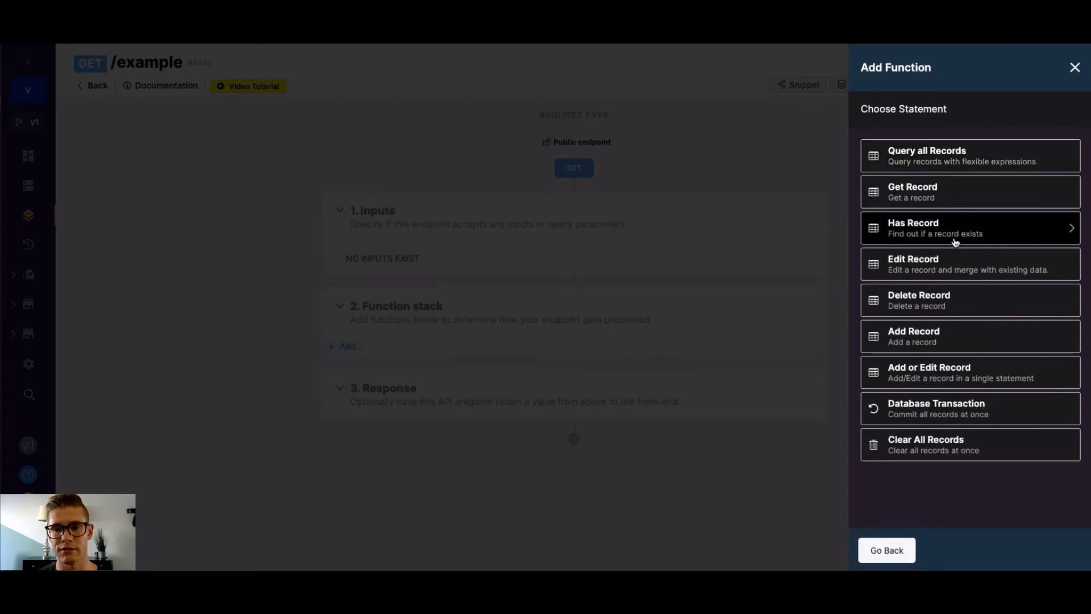
click(970, 228)
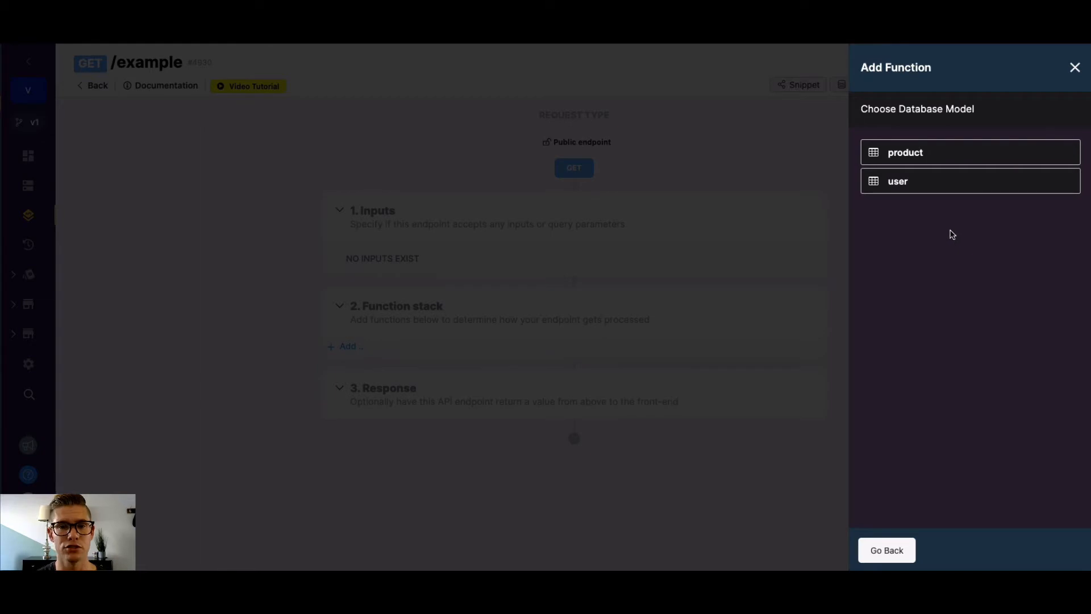
mouse_move(927, 181)
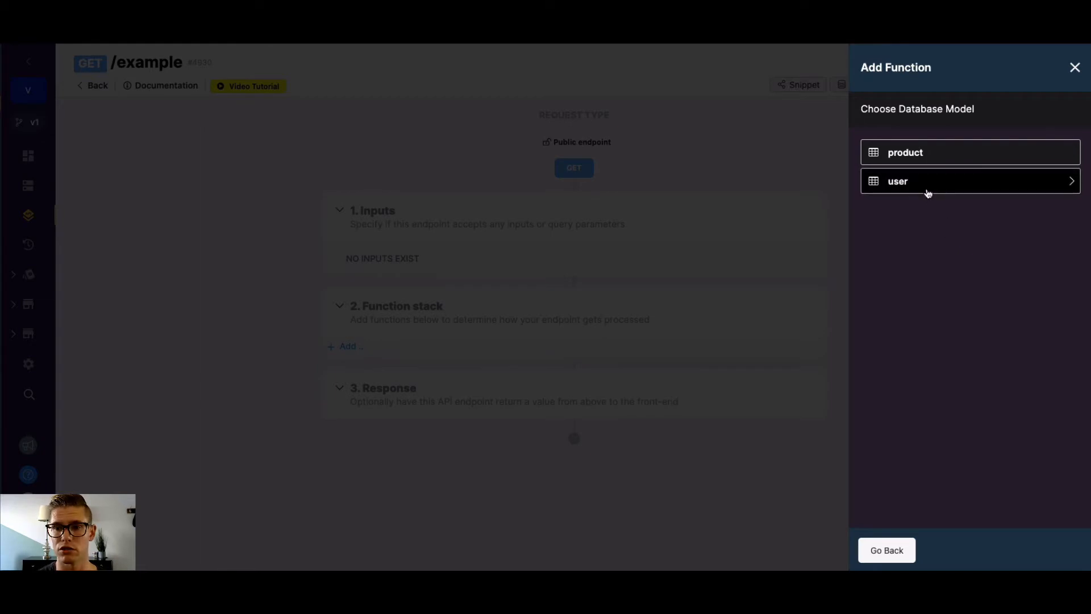
- Point the Has Record step at the user table, matching on the id field
click(968, 181)
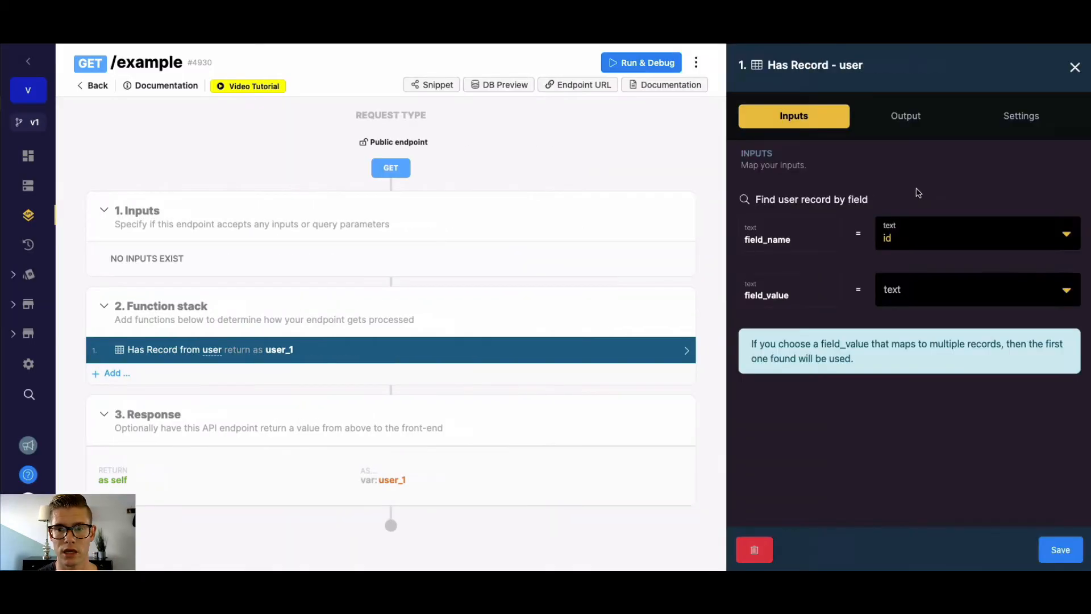
mouse_move(793, 115)
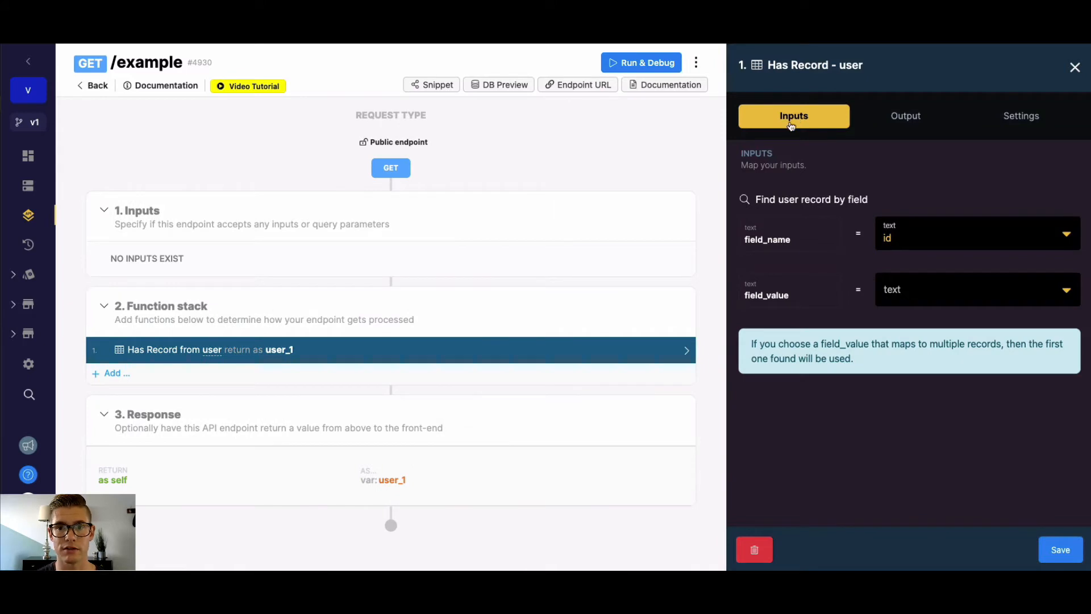
mouse_move(763, 244)
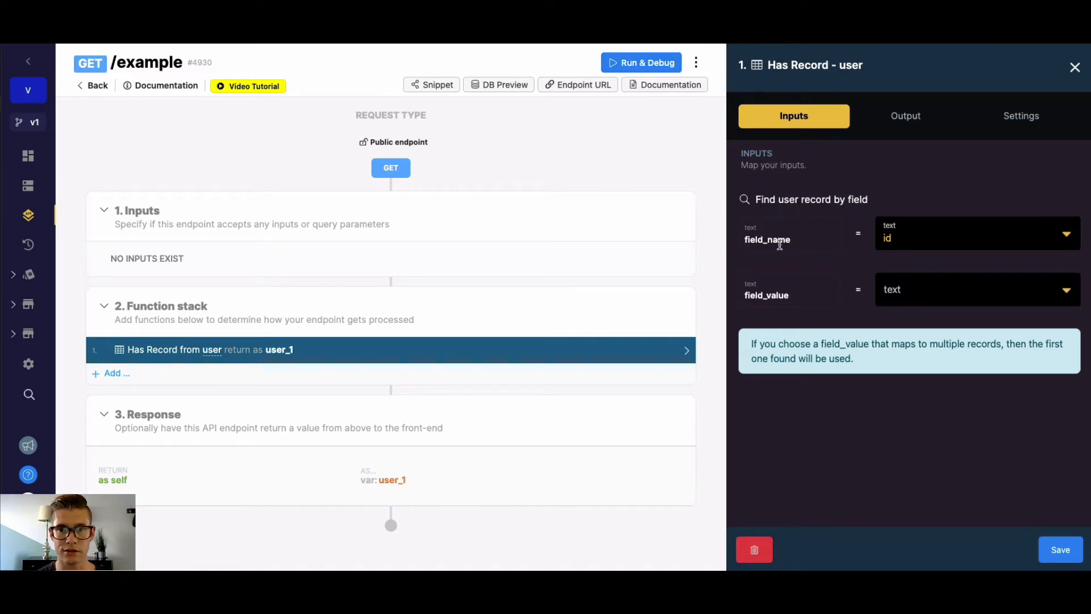
mouse_move(875, 242)
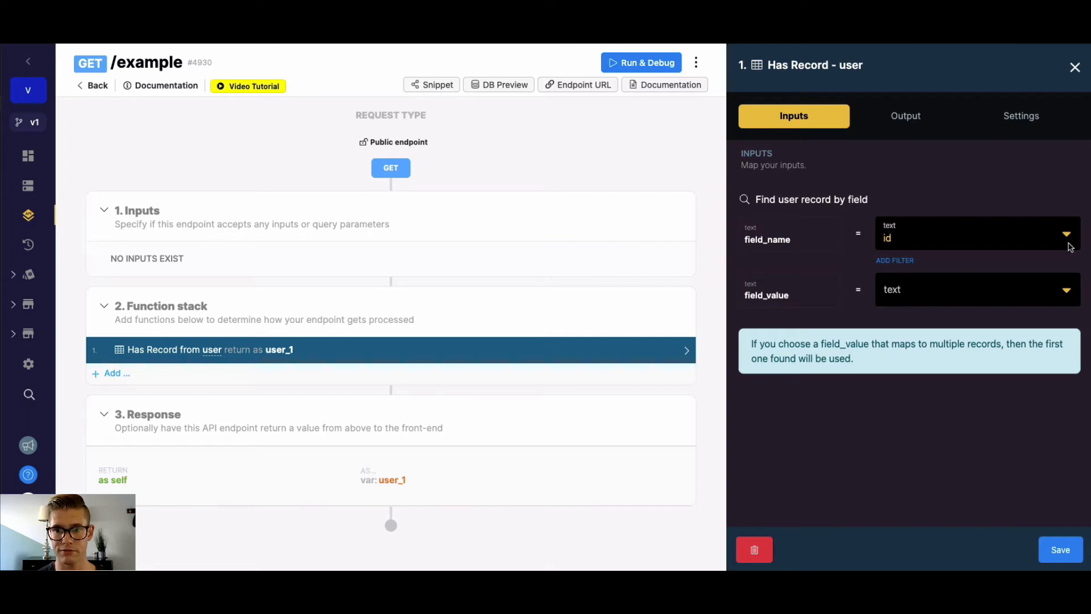
click(974, 238)
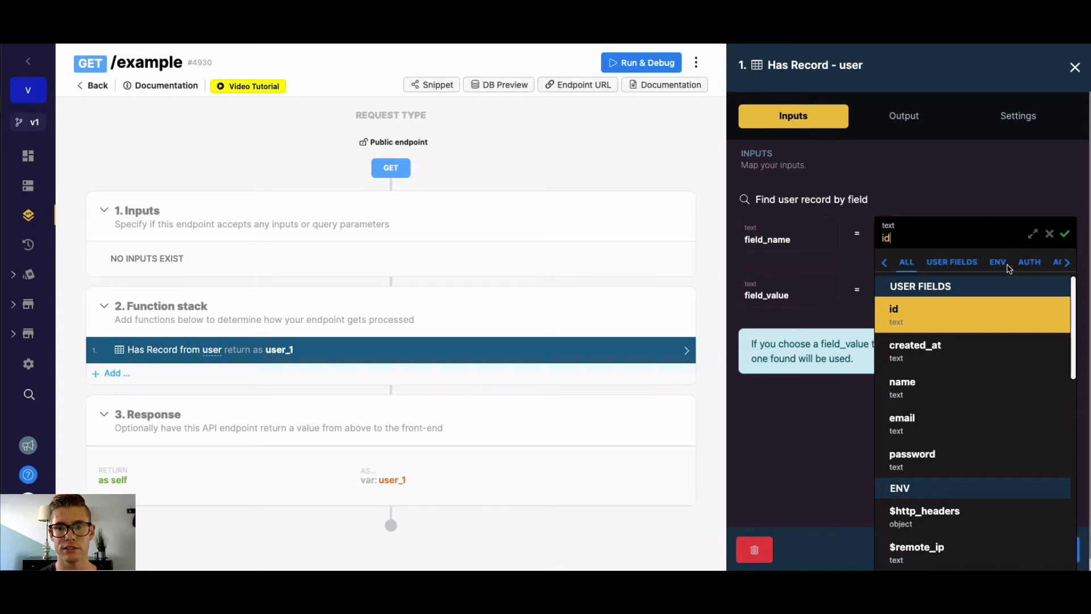
mouse_move(980, 305)
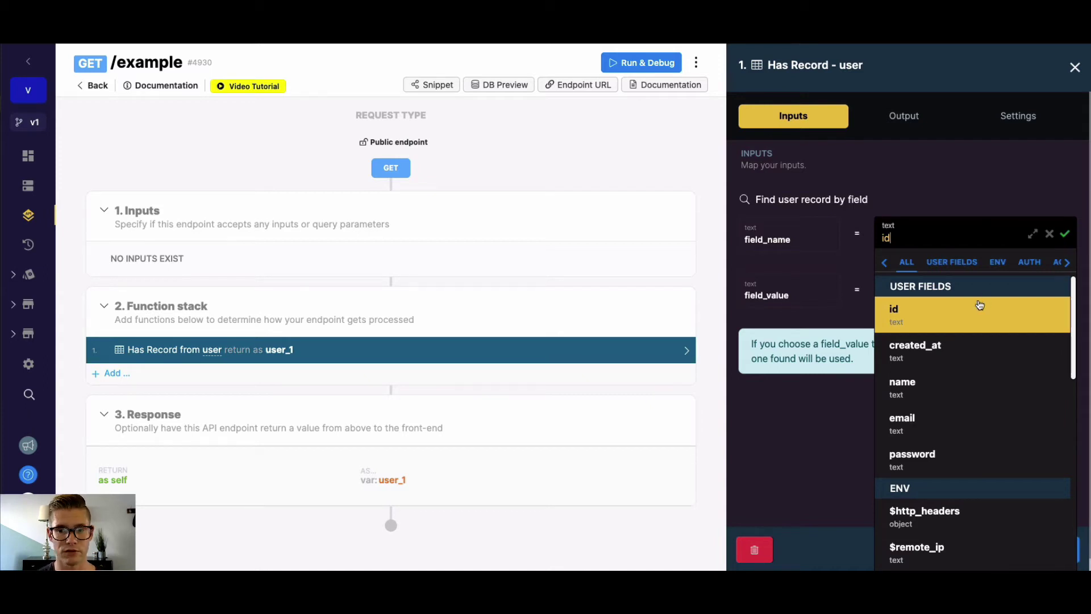
mouse_move(915, 348)
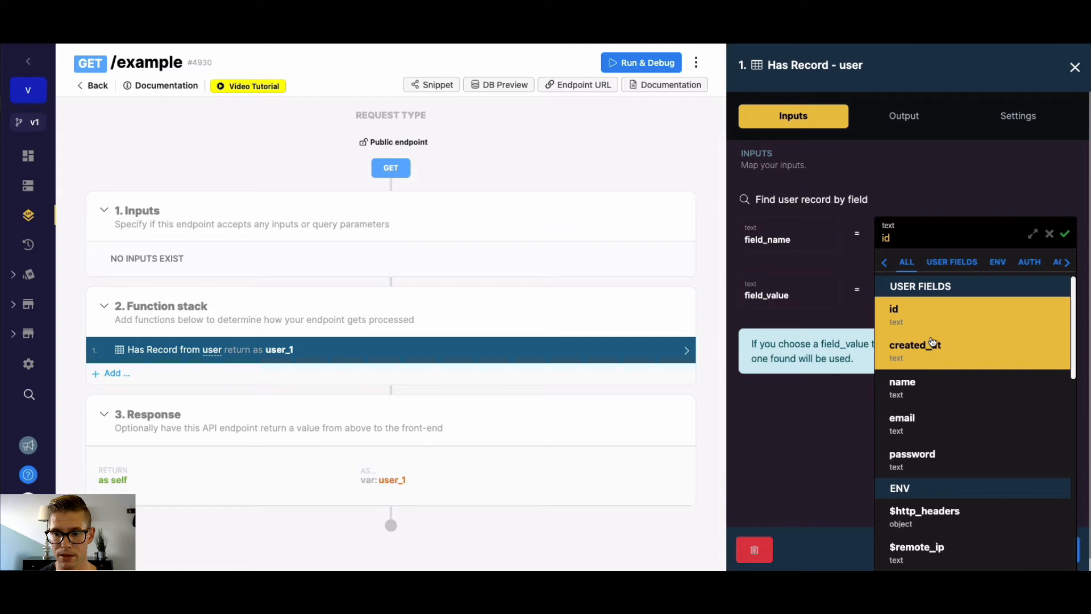
mouse_move(926, 459)
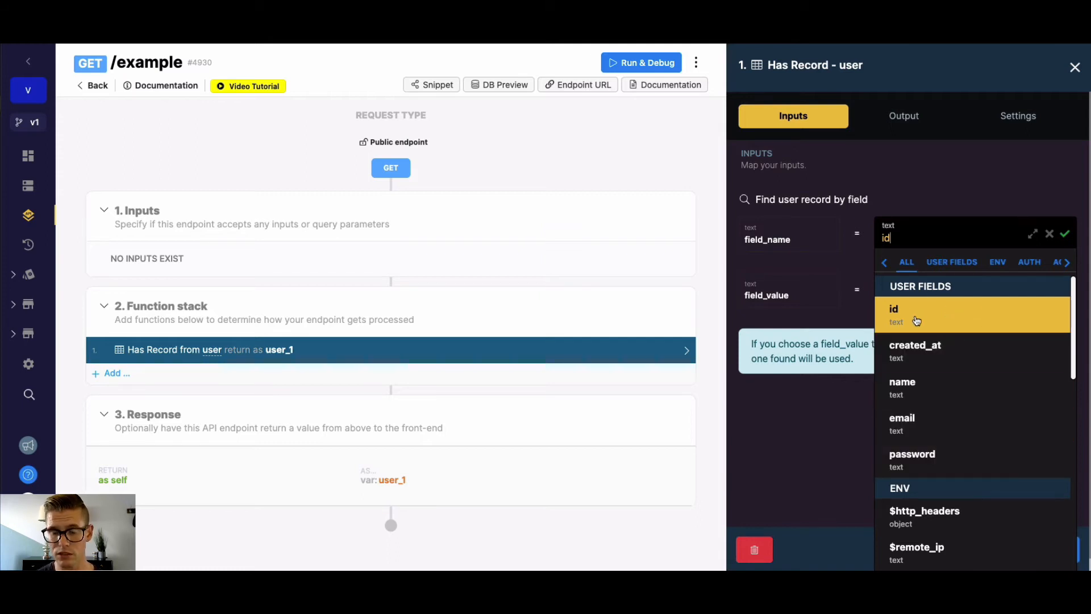
click(893, 308)
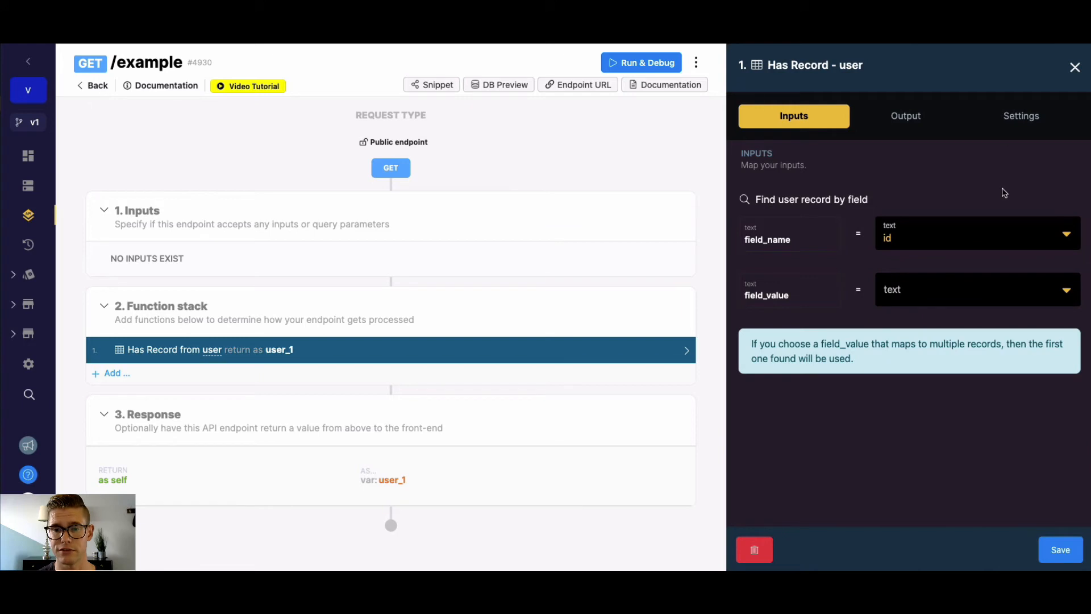
mouse_move(750, 299)
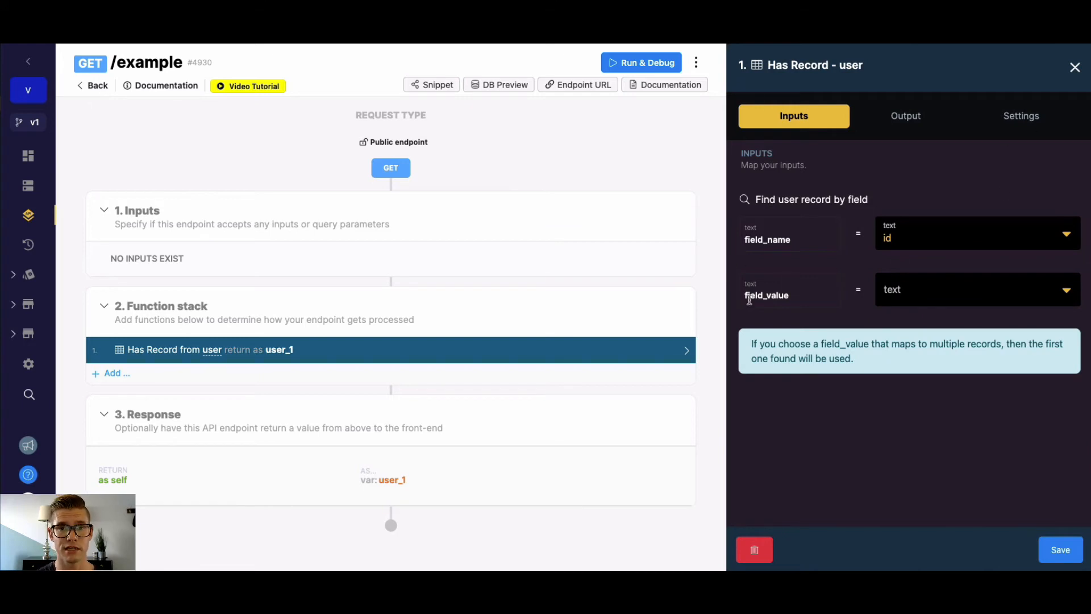
mouse_move(1064, 565)
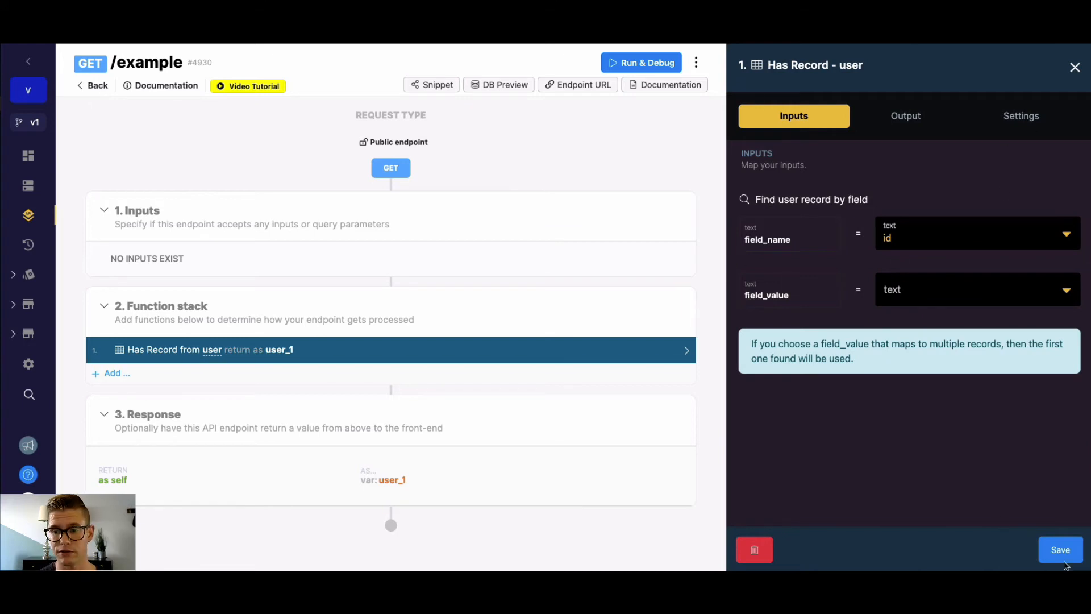
- Add an integer user_id input, feed it to Has Record's field_value, and open Run & Debug
click(1061, 549)
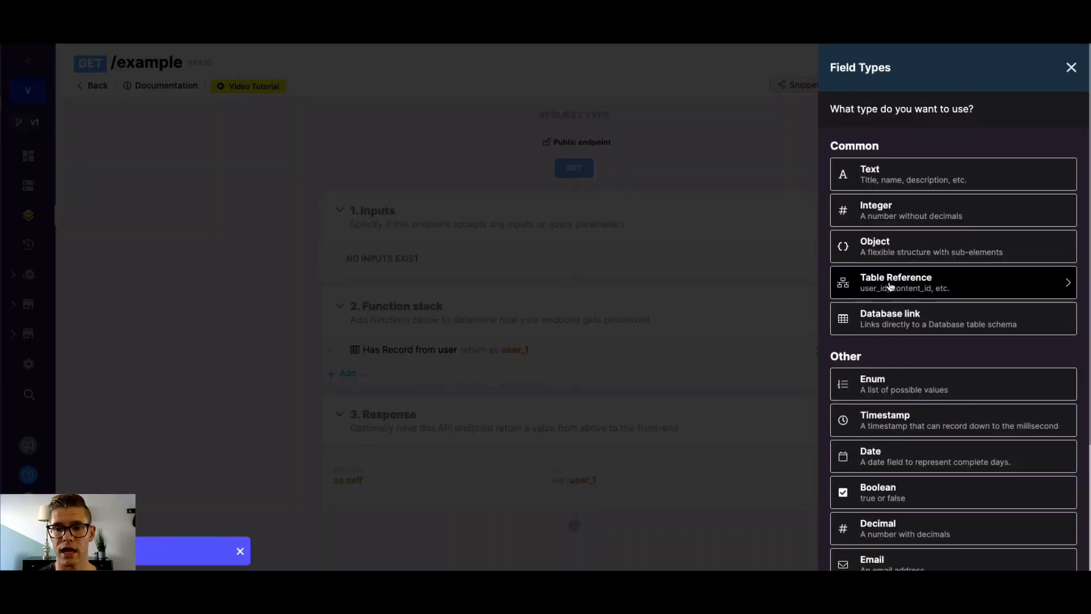
click(953, 282)
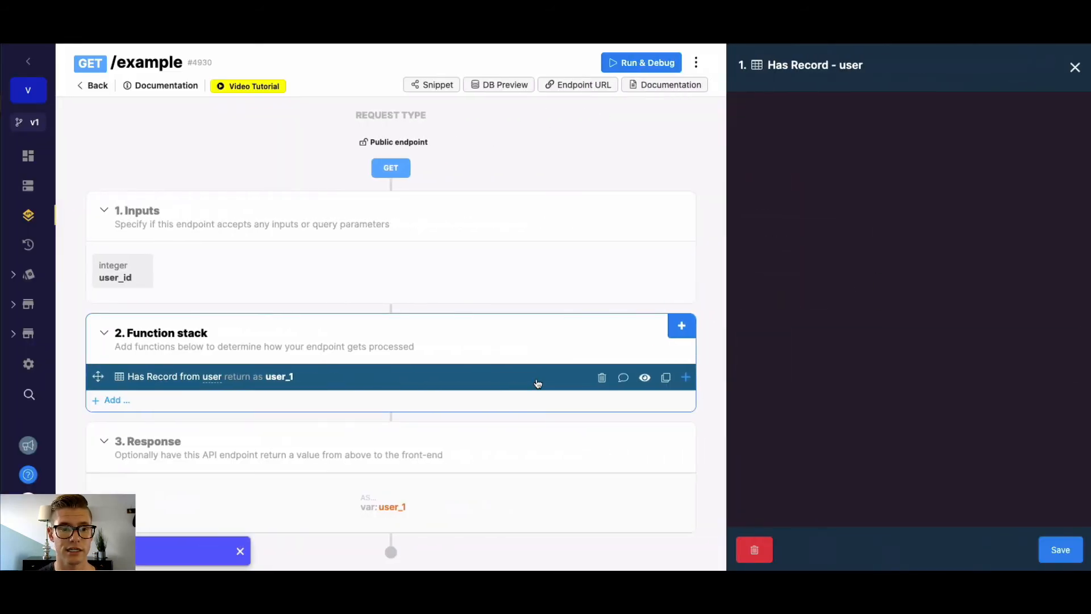
click(967, 289)
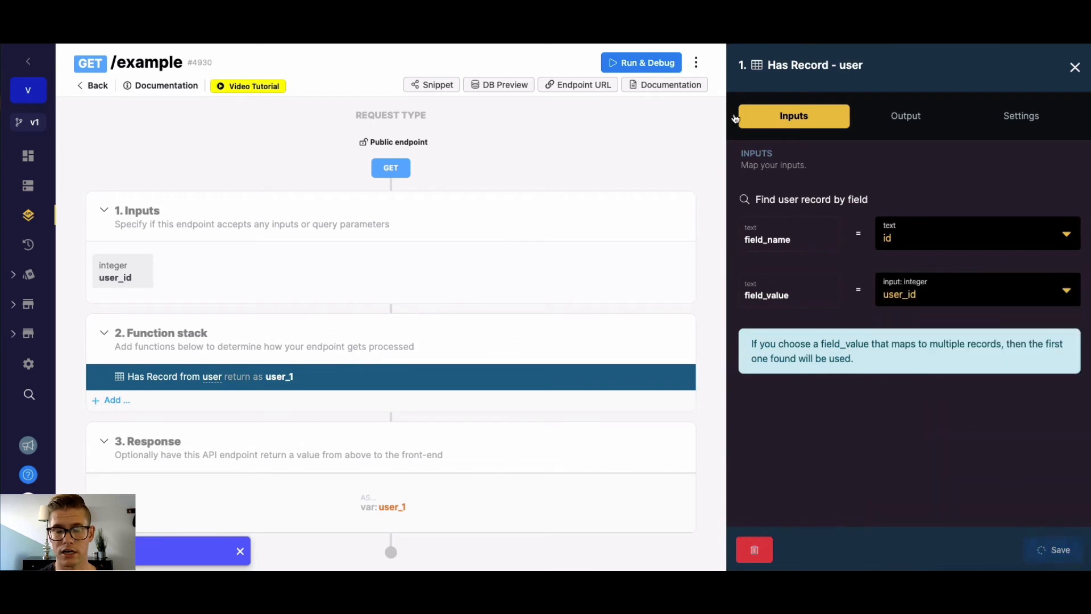
click(639, 62)
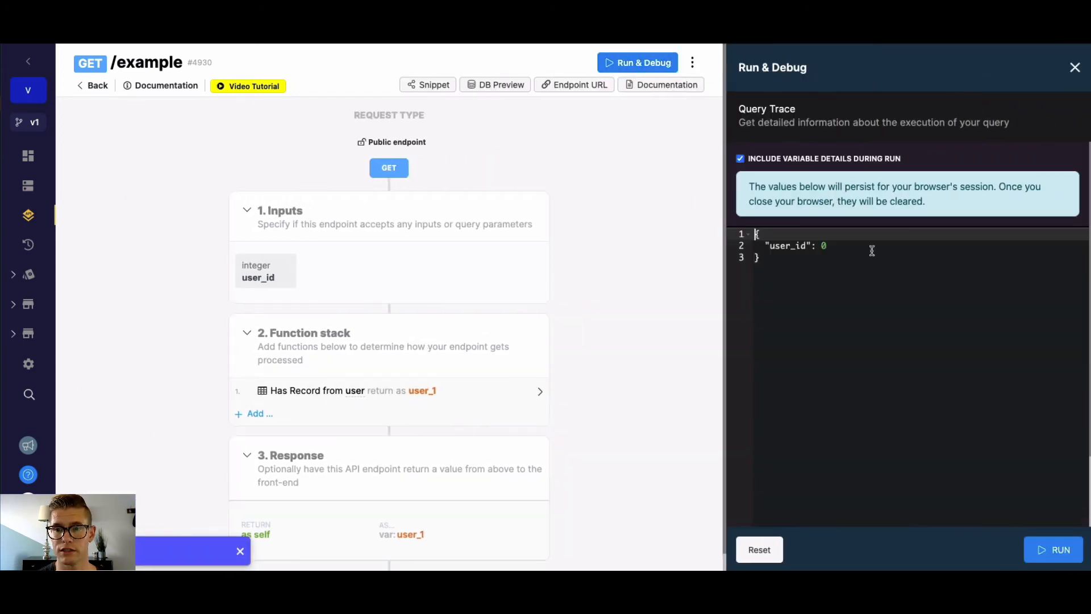
- Run the endpoint with user_id 1 to get true, then rerun to get false
text(1)
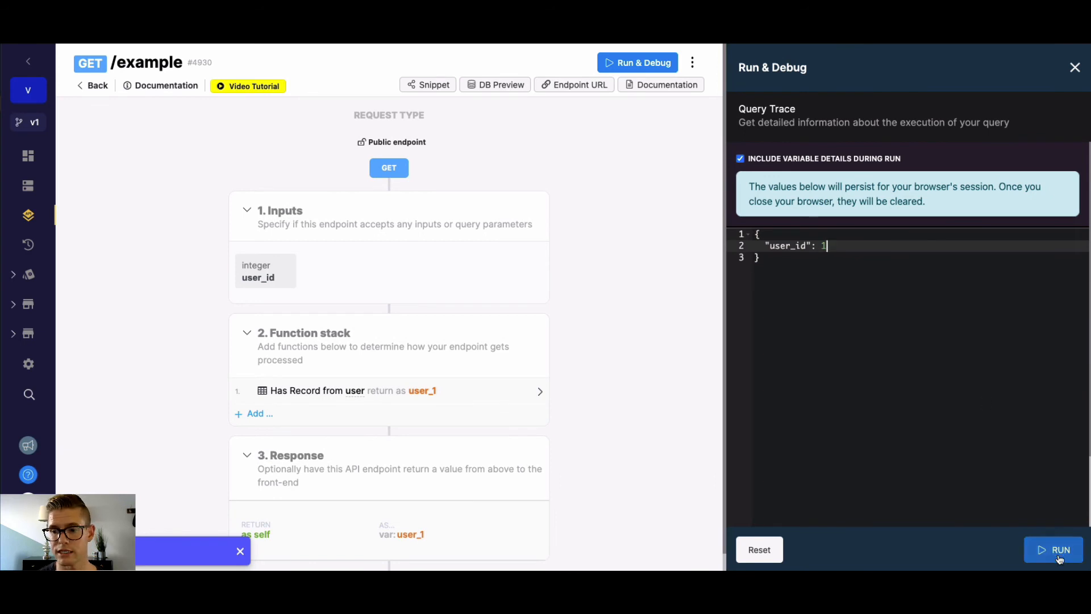
click(1053, 549)
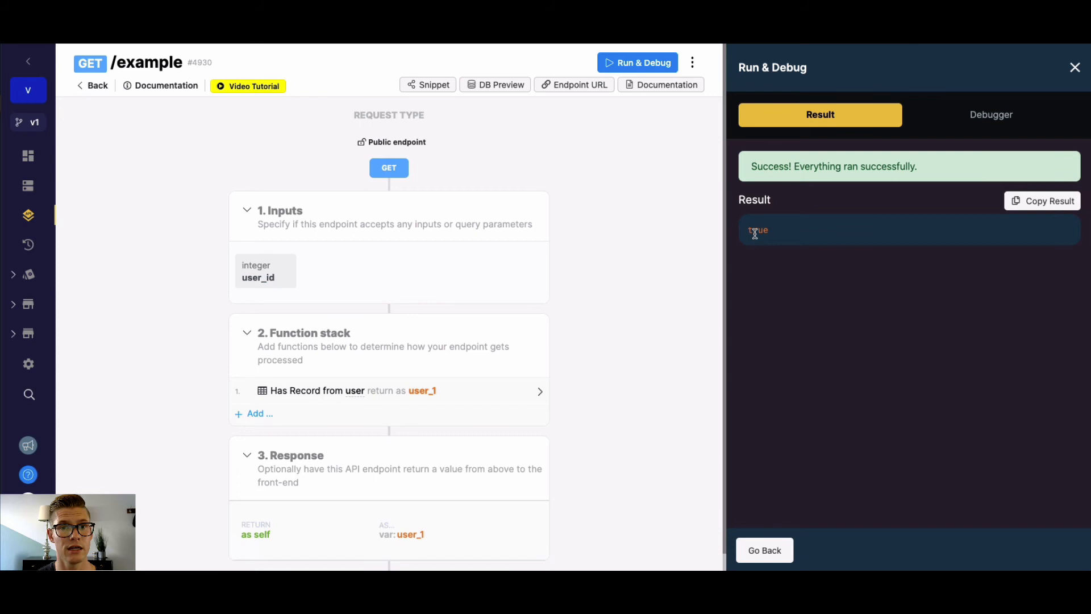
click(990, 114)
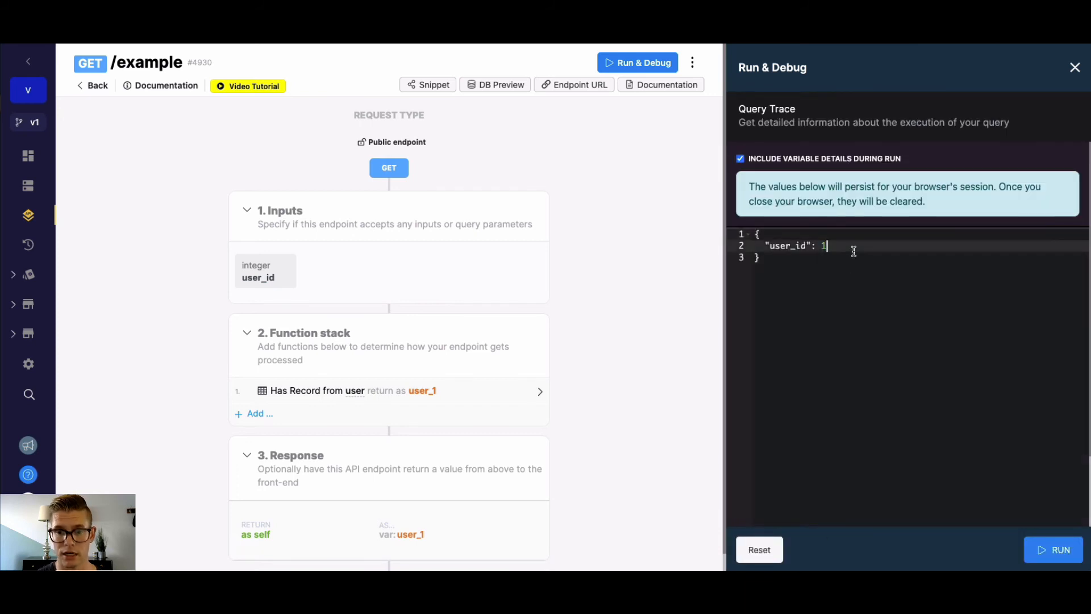
click(1053, 549)
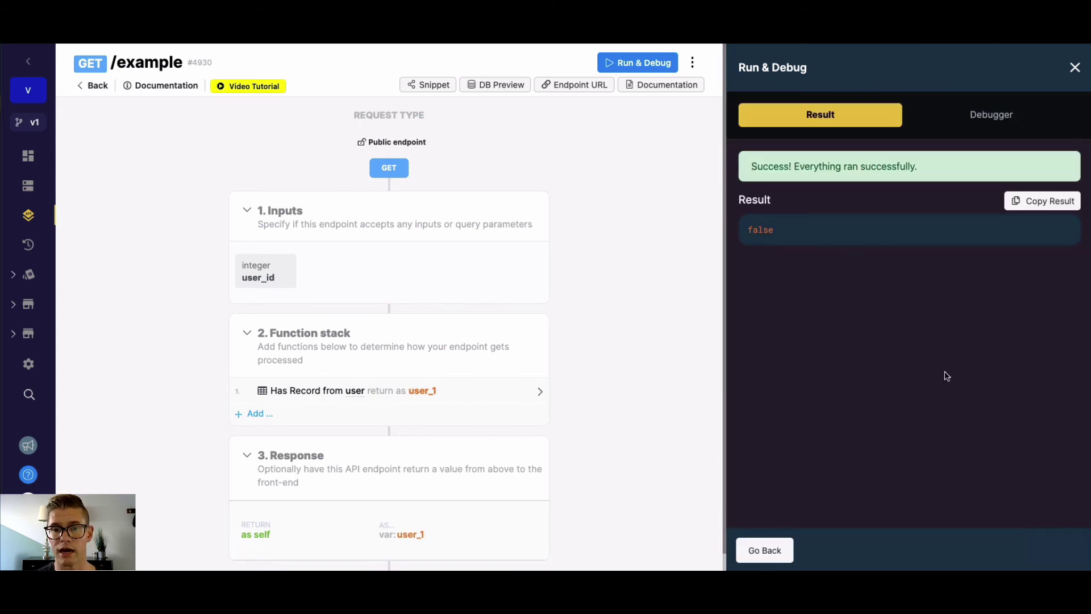
double_click(760, 229)
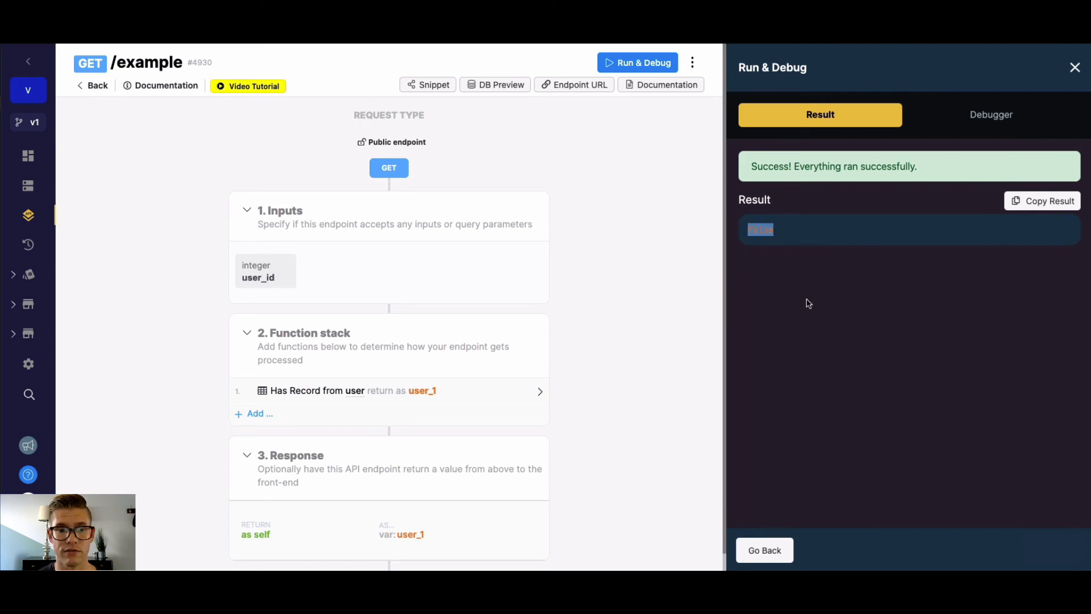
mouse_move(765, 317)
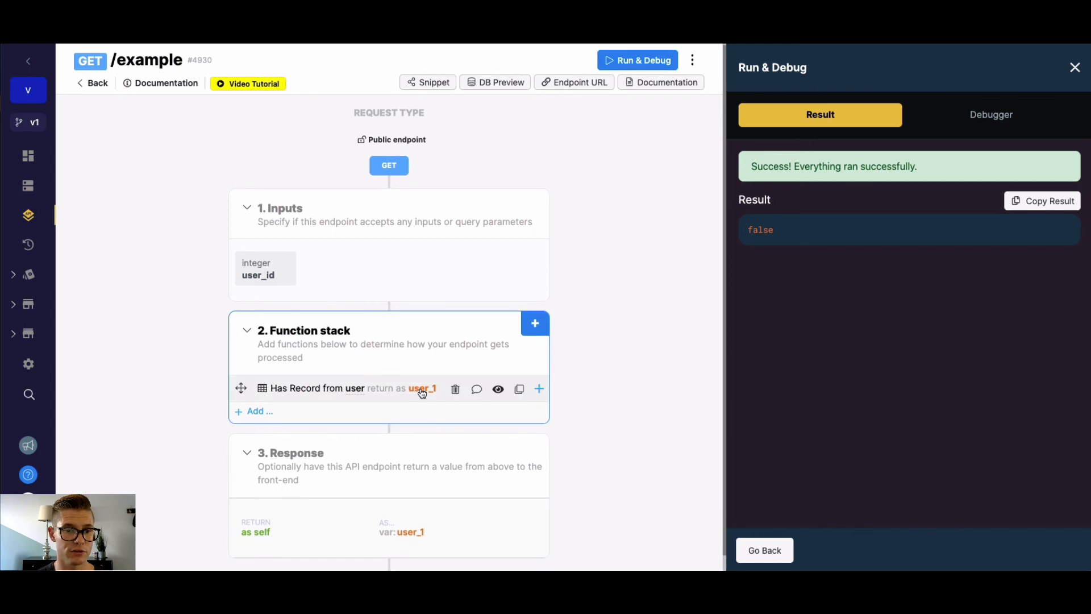
mouse_move(593, 348)
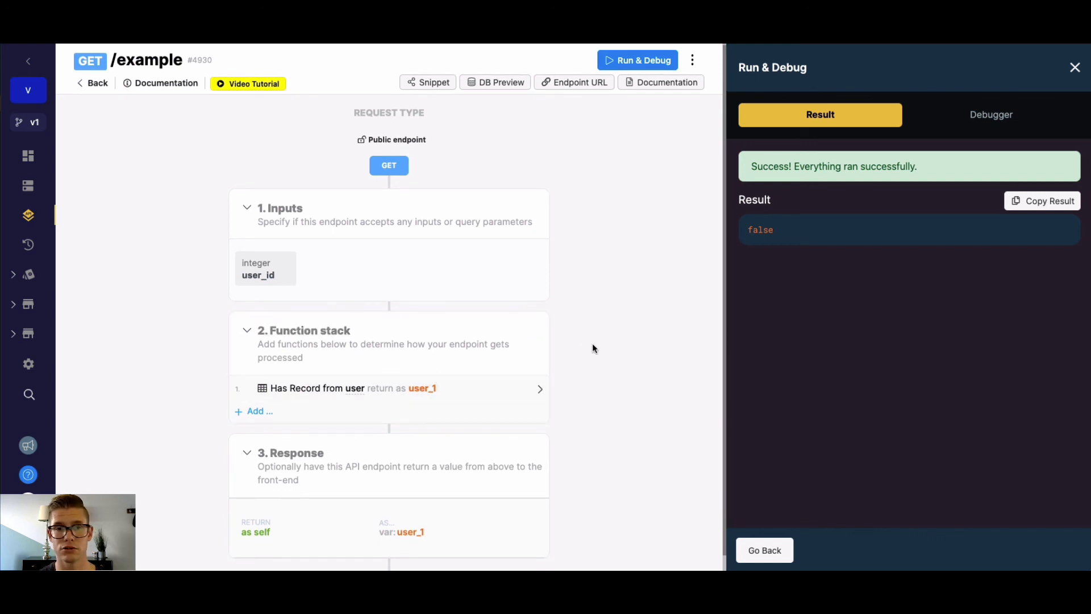